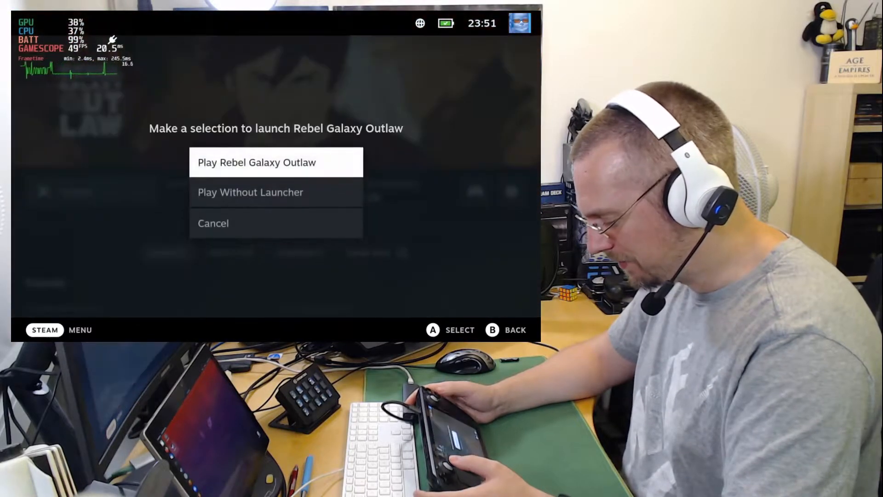
Launch Rebel Galaxy Outlaw from Steam with its settings launcher
click(275, 163)
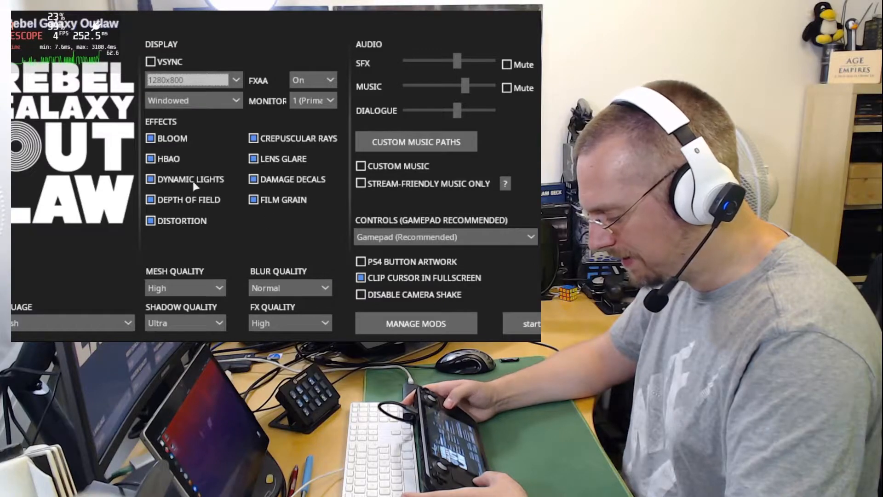
Disable HBAO under Effects in the launcher and start the game
click(150, 159)
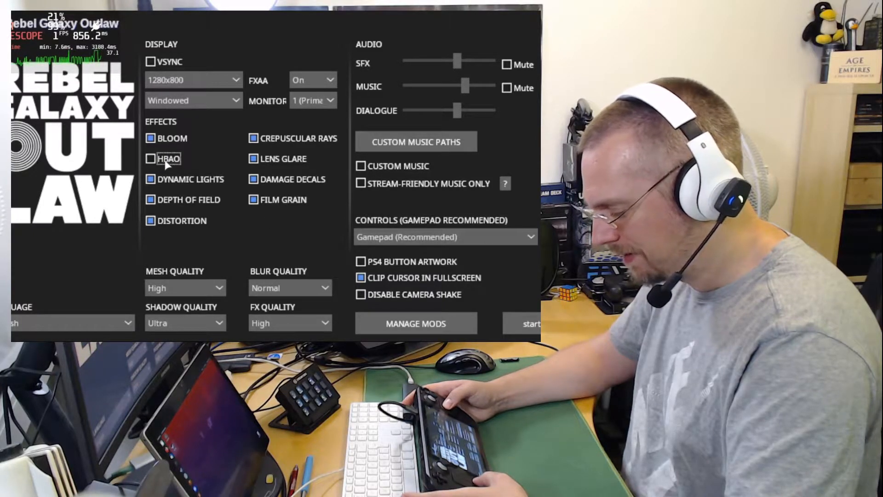
mouse_move(470, 295)
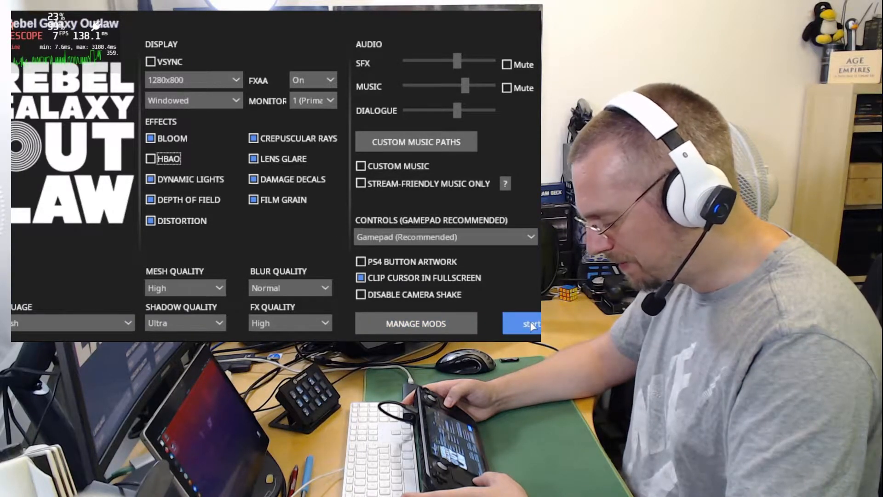
click(526, 323)
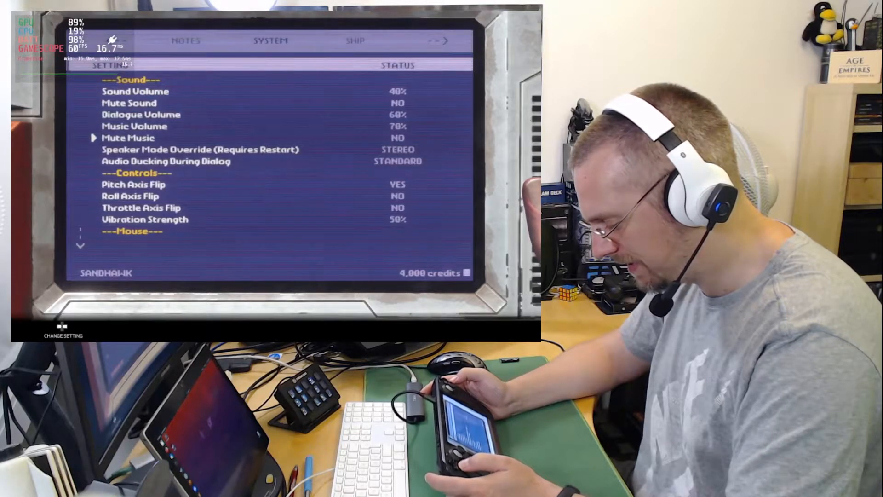
key(down)
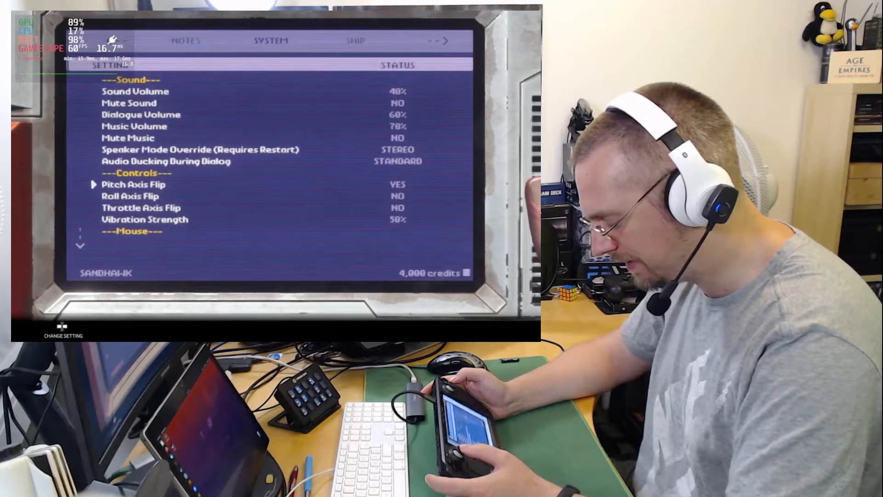